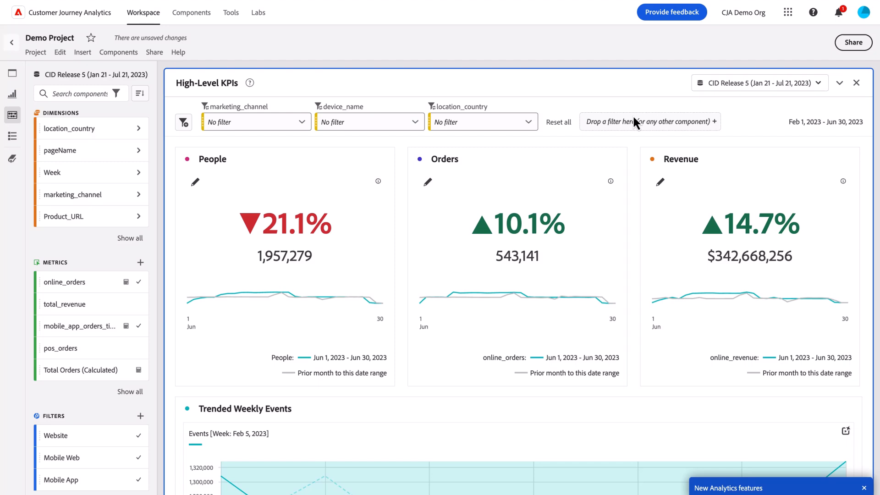
mouse_move(84, 123)
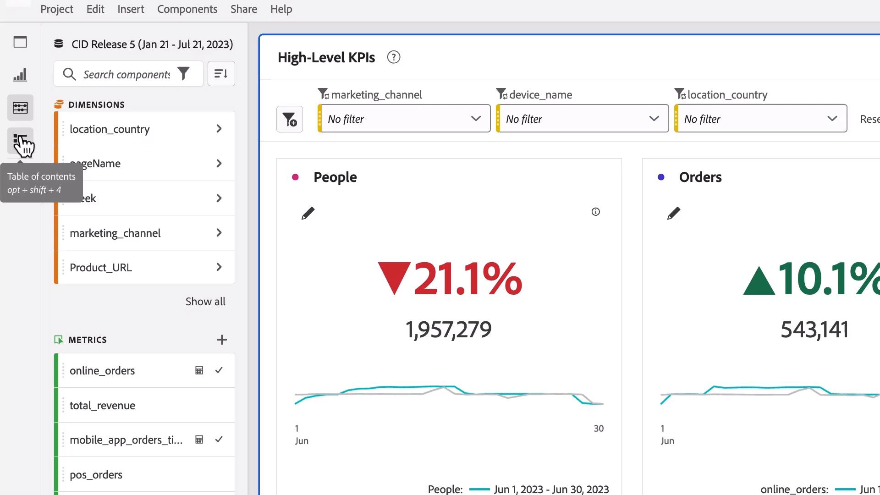
mouse_move(21, 108)
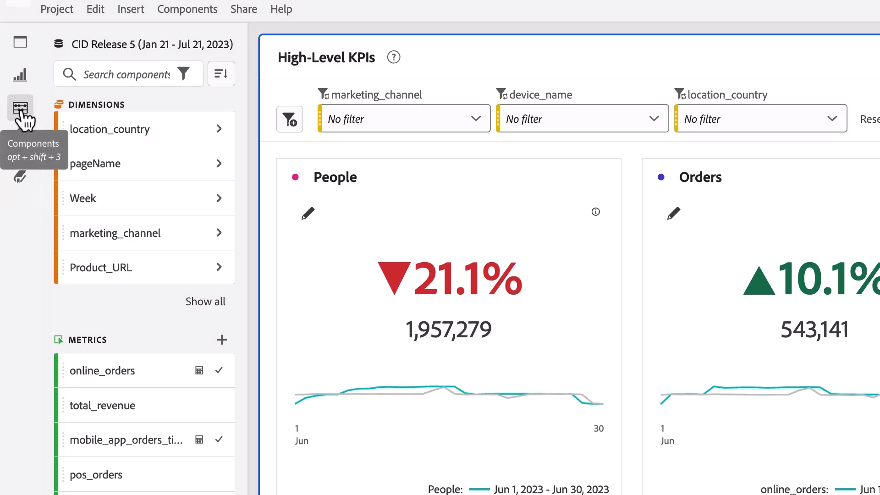
mouse_move(21, 140)
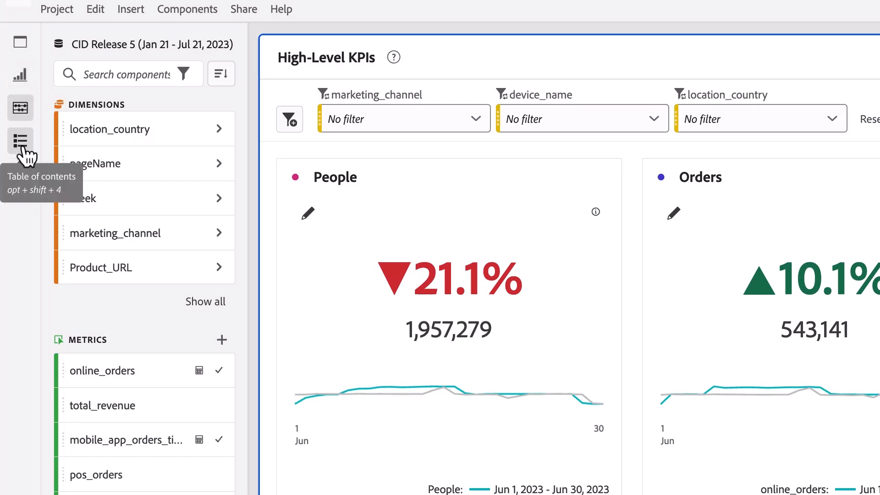
Expand the High-Level KPIs, Purchase Data and Product Data sections in the Table of Contents rail
click(20, 140)
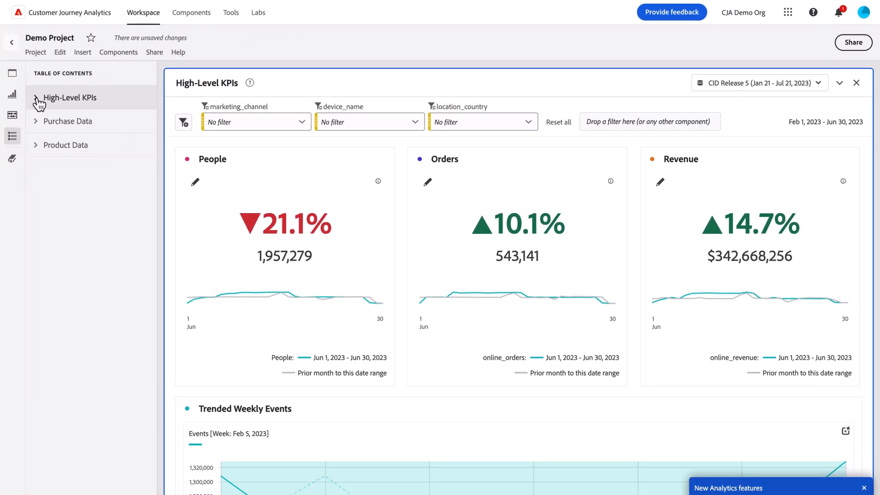
click(36, 97)
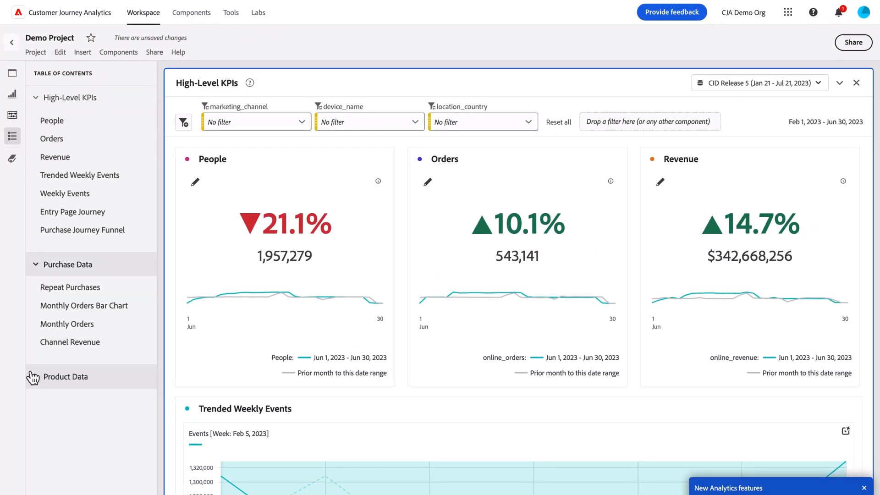
click(65, 377)
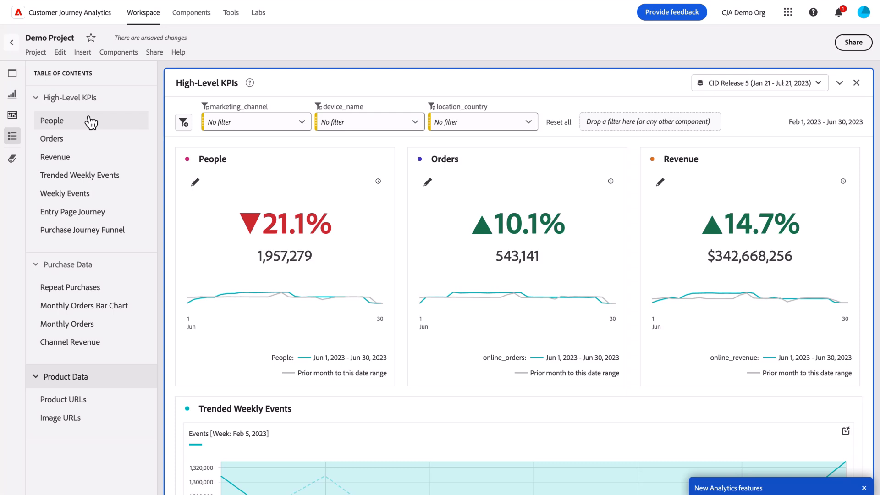
mouse_move(106, 138)
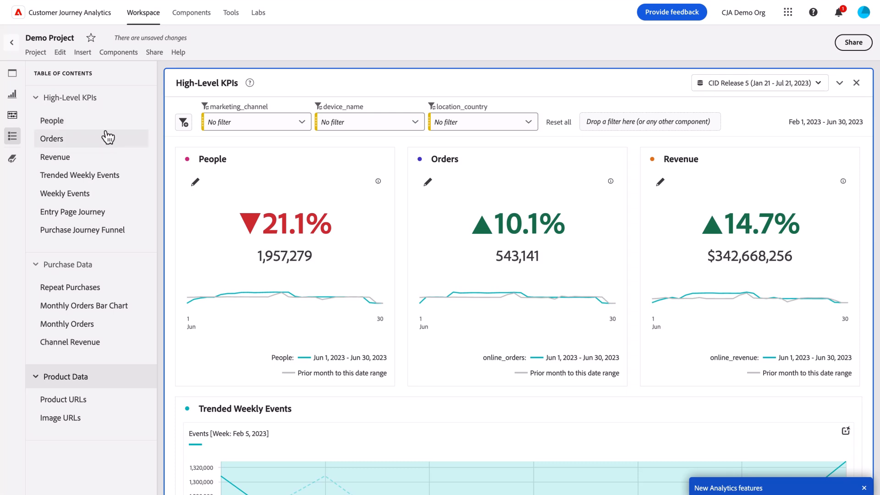
mouse_move(183, 122)
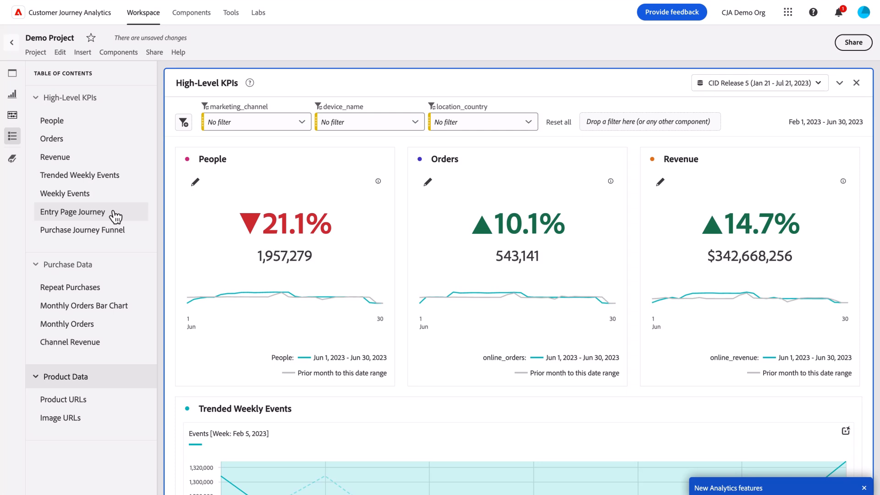
mouse_move(129, 168)
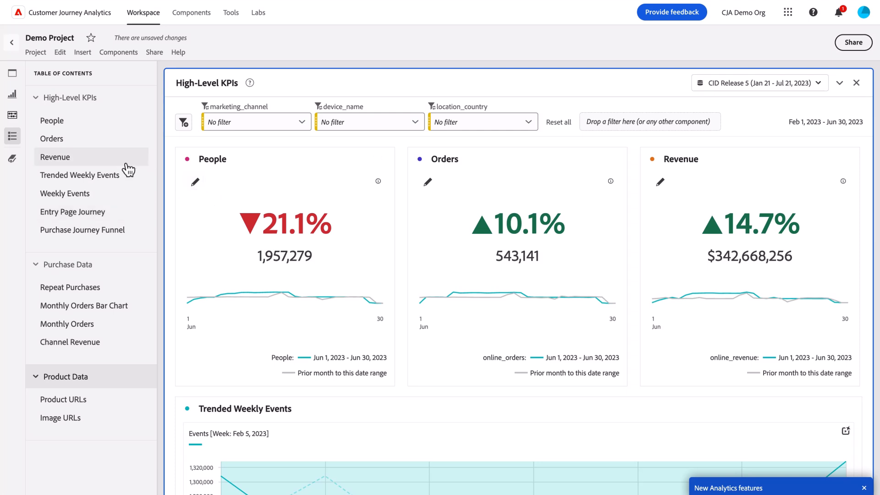
mouse_move(107, 135)
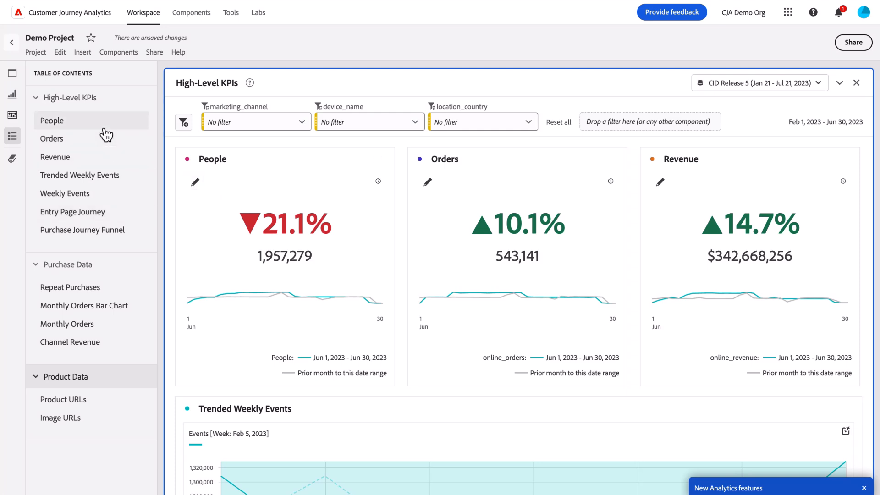
mouse_move(63, 194)
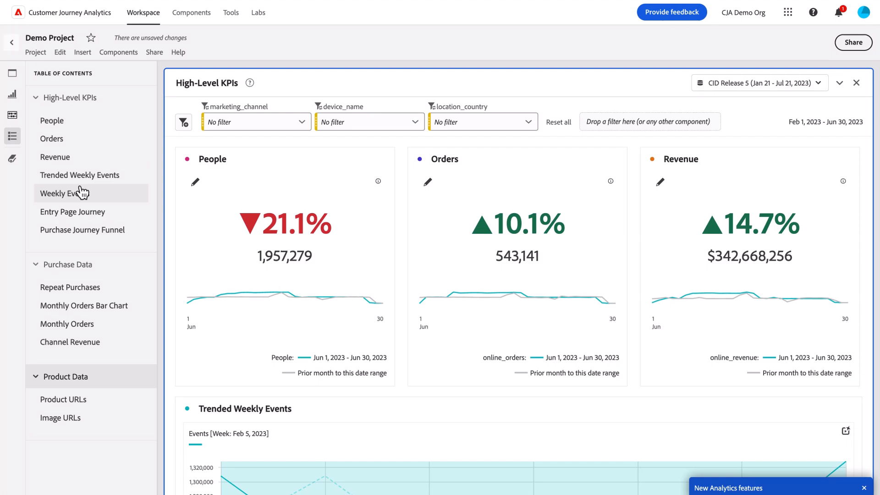
Jump to the Image URLs, Repeat Purchases and People visualizations, ending on the Weekly Events table
scroll(down, 3)
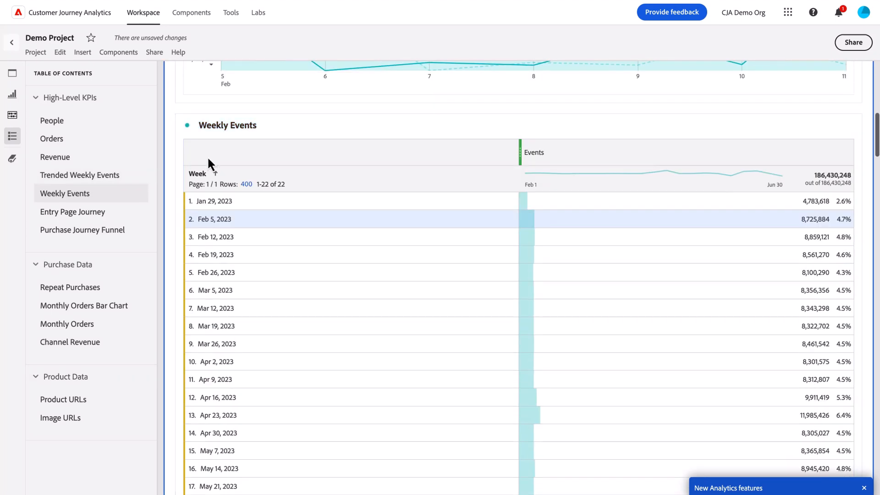
mouse_move(85, 370)
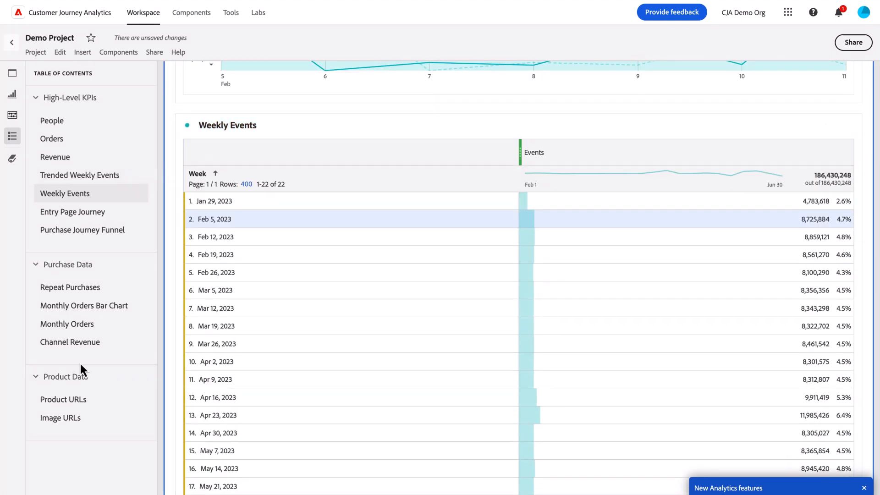
click(60, 417)
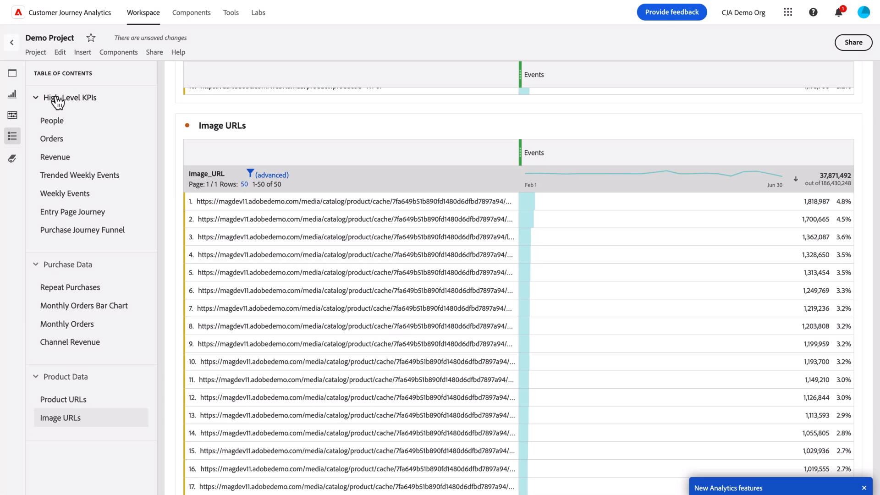
mouse_move(46, 105)
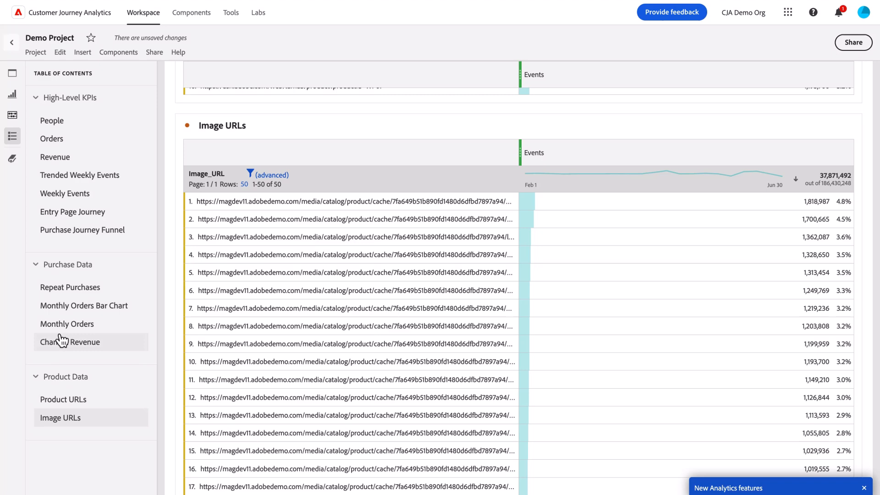
click(69, 287)
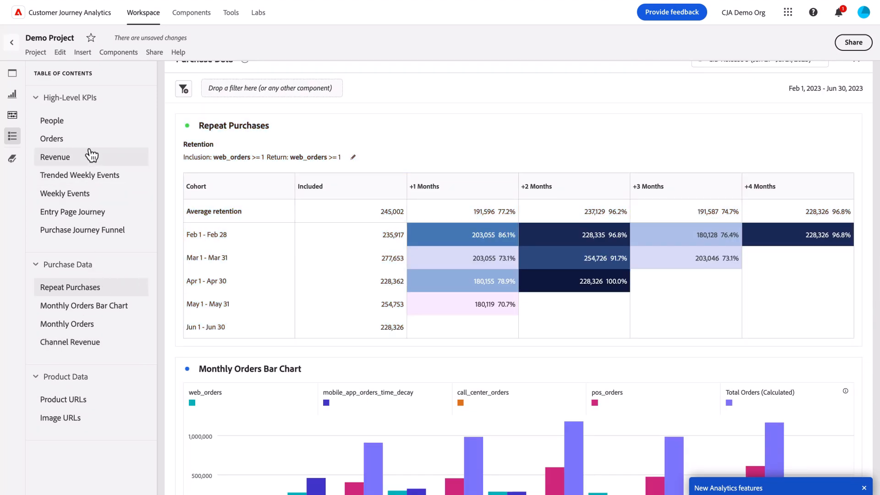
click(52, 120)
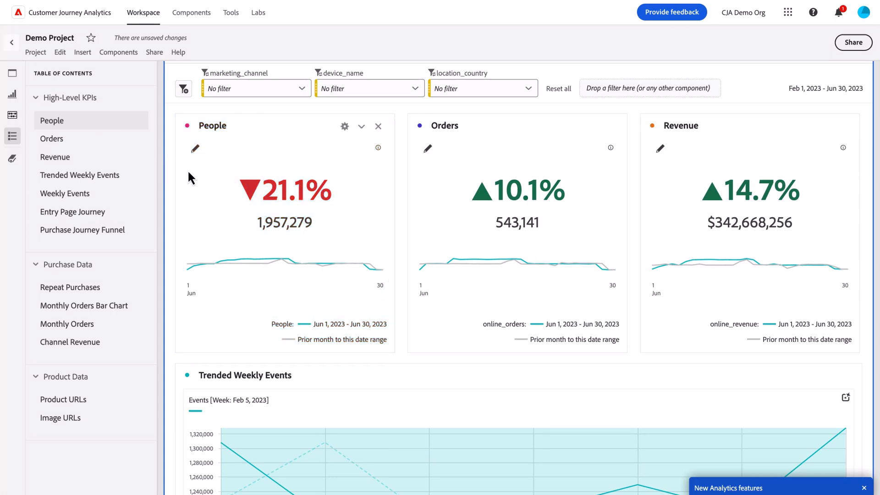
scroll(down, 3)
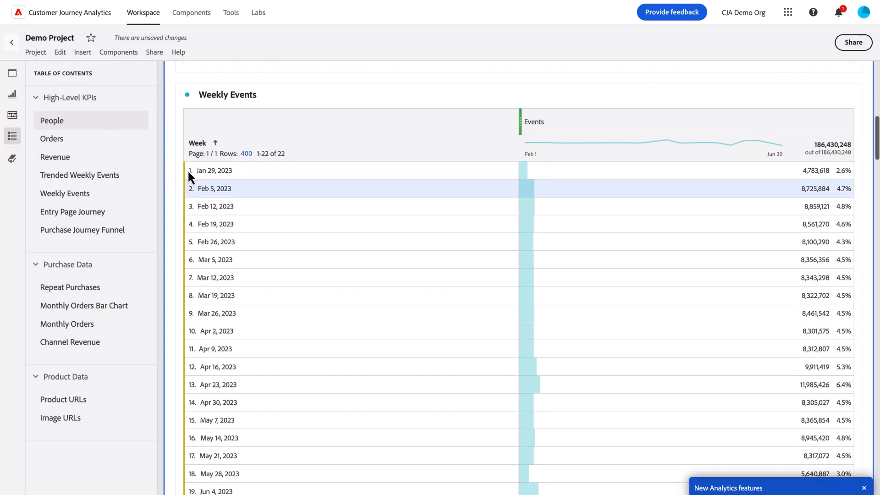
Browse the Visualizations rail to locate the Section header for the new Journey Analyses entry
click(12, 94)
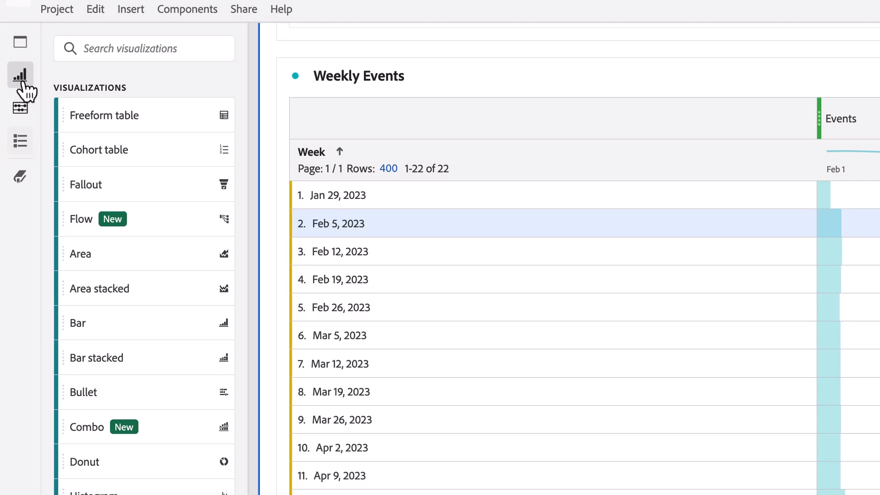
scroll(down, 3)
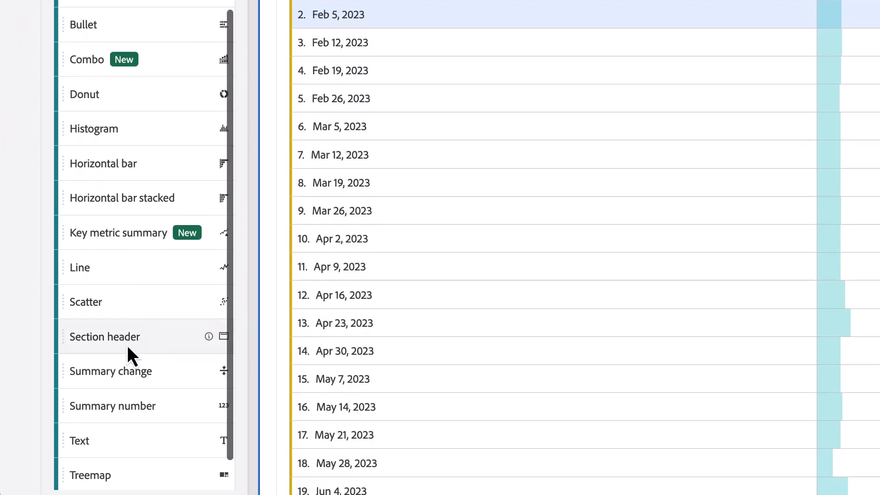
scroll(down, 3)
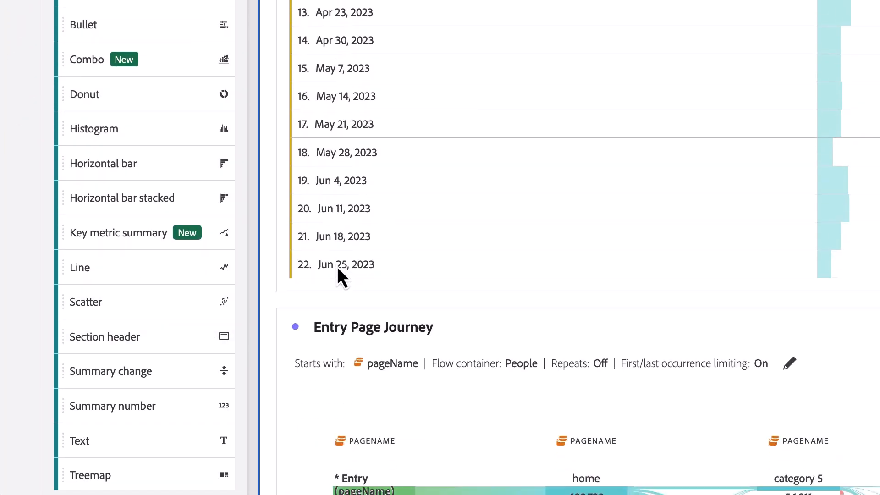
scroll(up, 3)
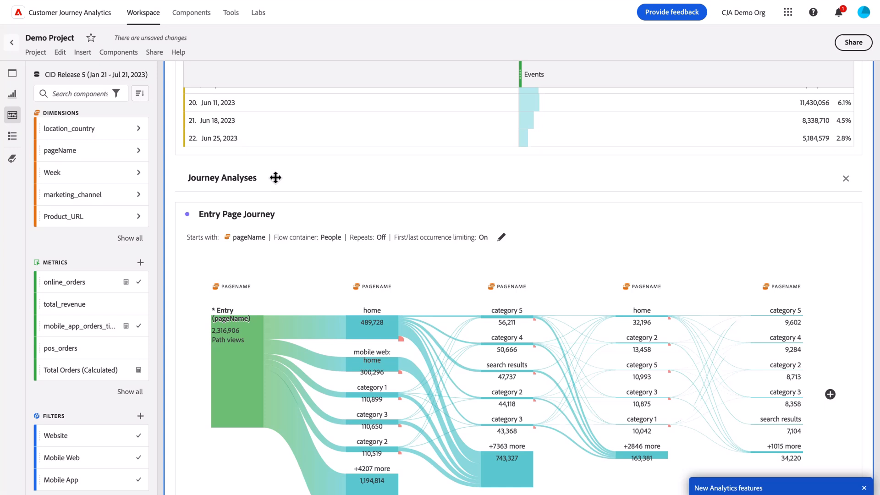
mouse_move(331, 190)
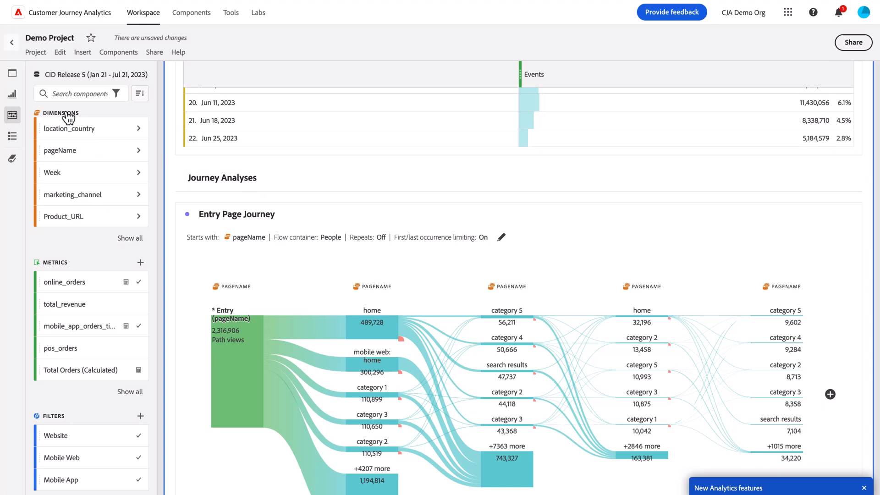
Reopen the Table of Contents so Journey Analyses appears under High-Level KPIs
click(11, 136)
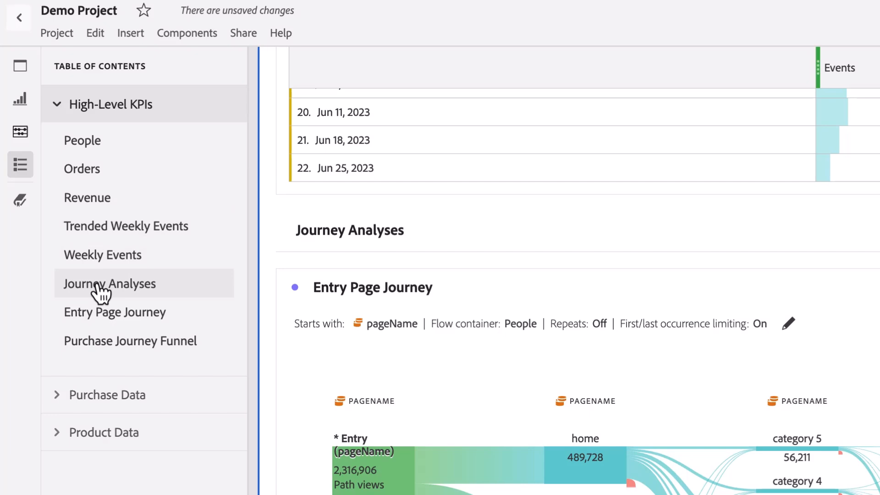
scroll(down, 3)
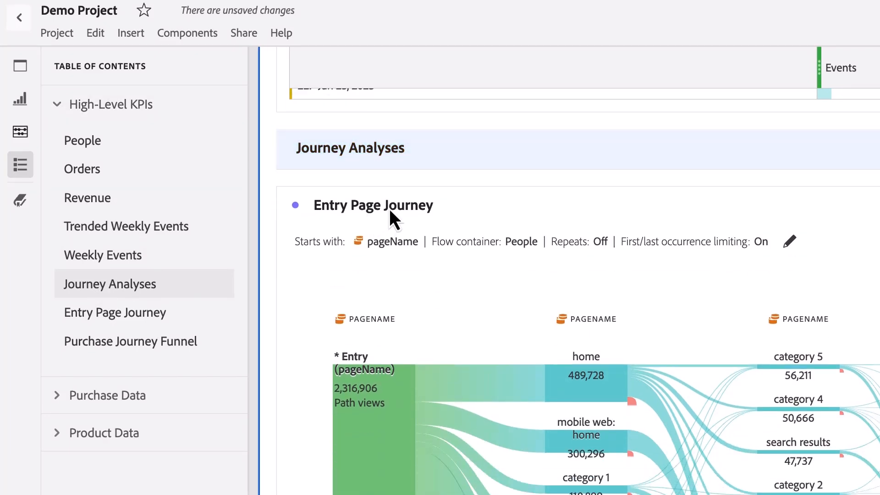